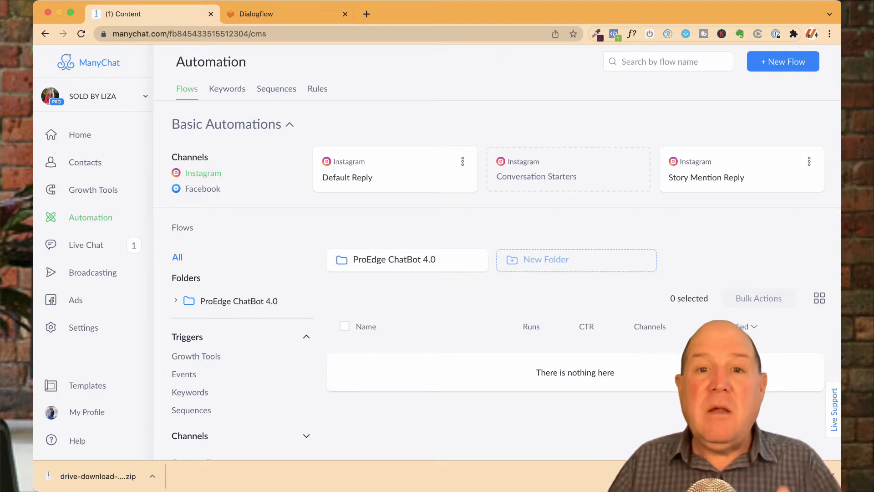
# Open the ProEdge ChatBot 4.0 folder and its ProEdge - Welcome Message V4.1 flow.
pyautogui.click(393, 259)
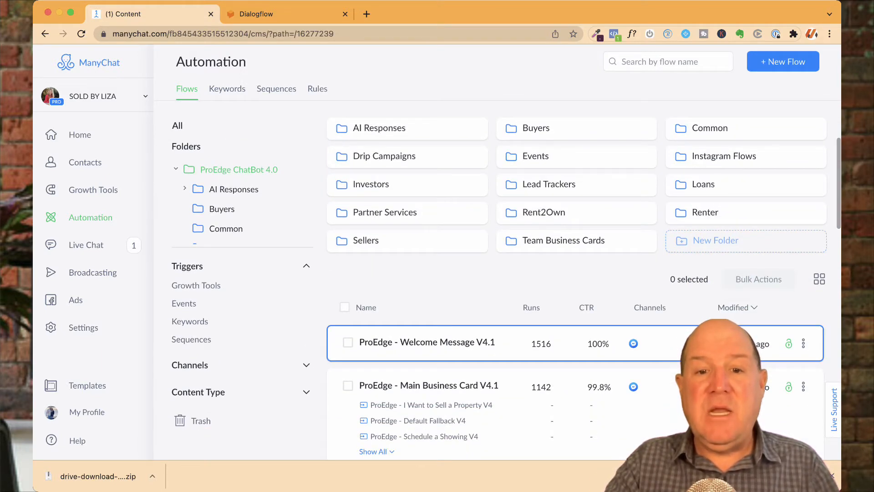
pyautogui.click(427, 342)
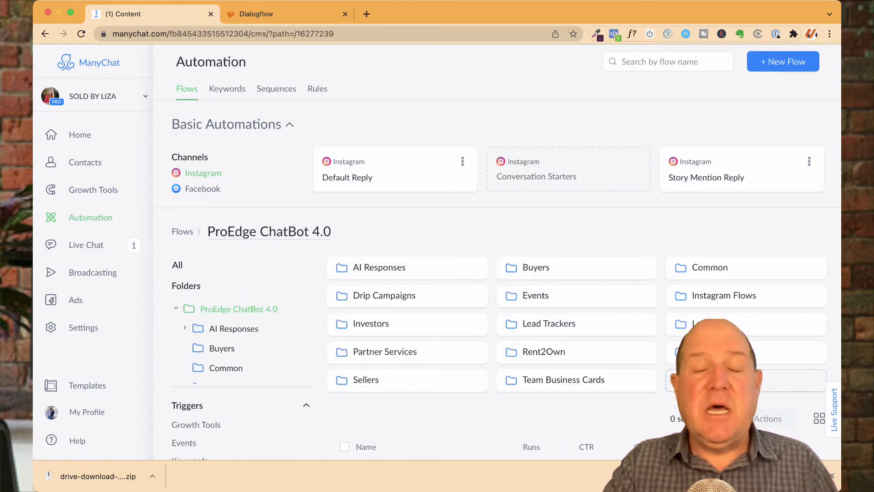
pyautogui.click(378, 267)
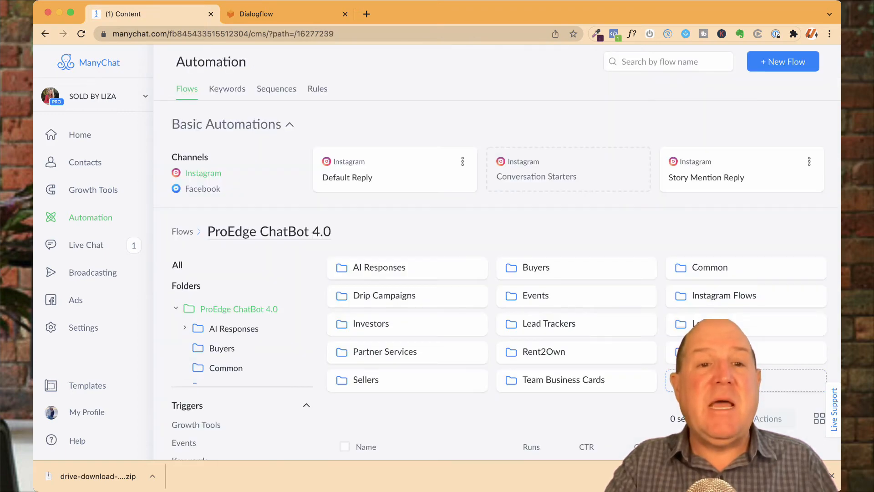
# Review the keyword trigger rules, then view the Dialogflow agent's intents.
pyautogui.click(227, 89)
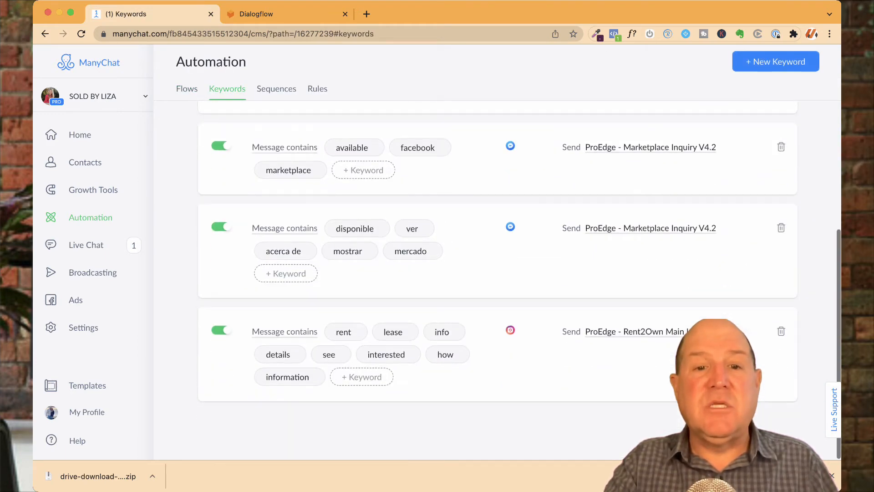
pyautogui.scroll(3)
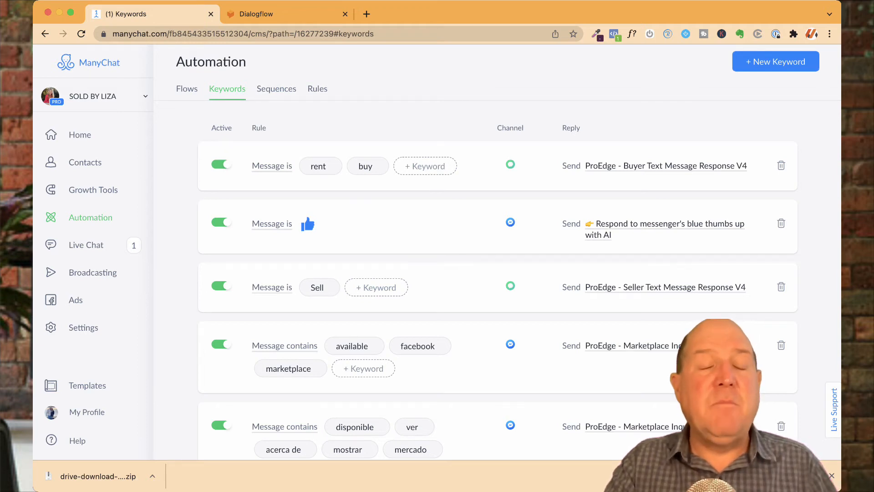
pyautogui.click(287, 14)
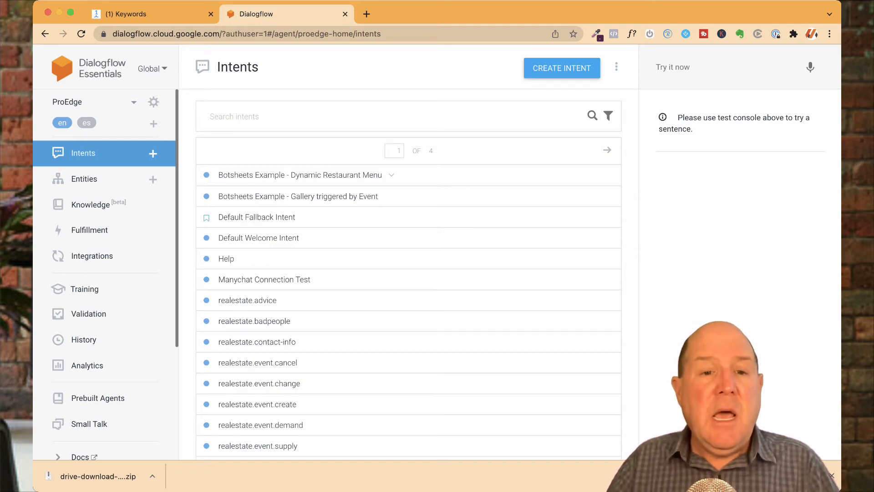
# Inspect the realestate.badpeople intent's training phrases and custom payload flow ID, then return to ManyChat.
pyautogui.write('bad')
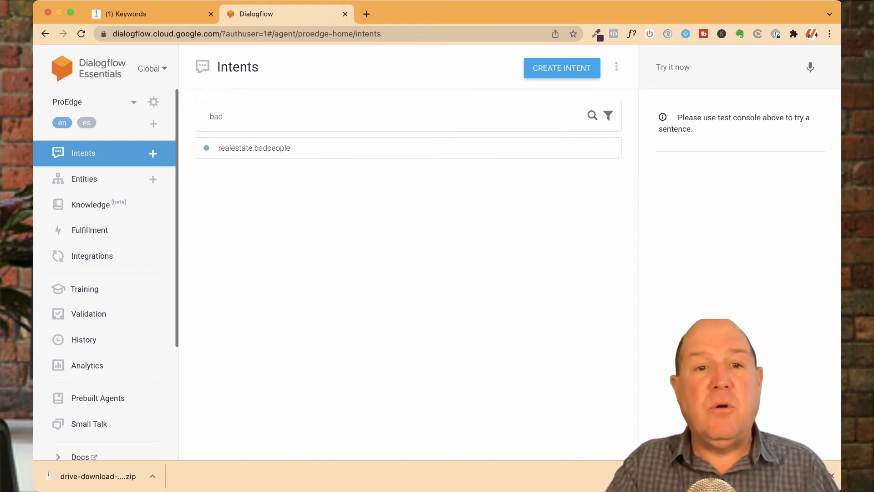
pyautogui.click(254, 147)
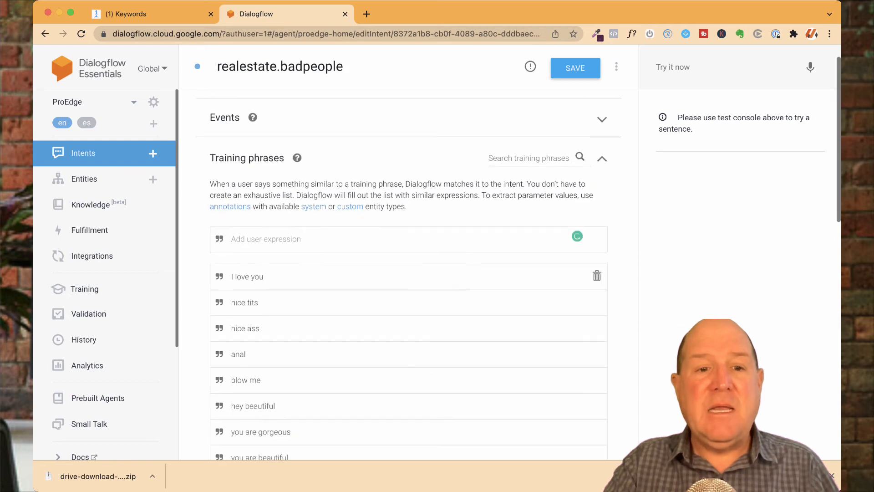
pyautogui.scroll(-3)
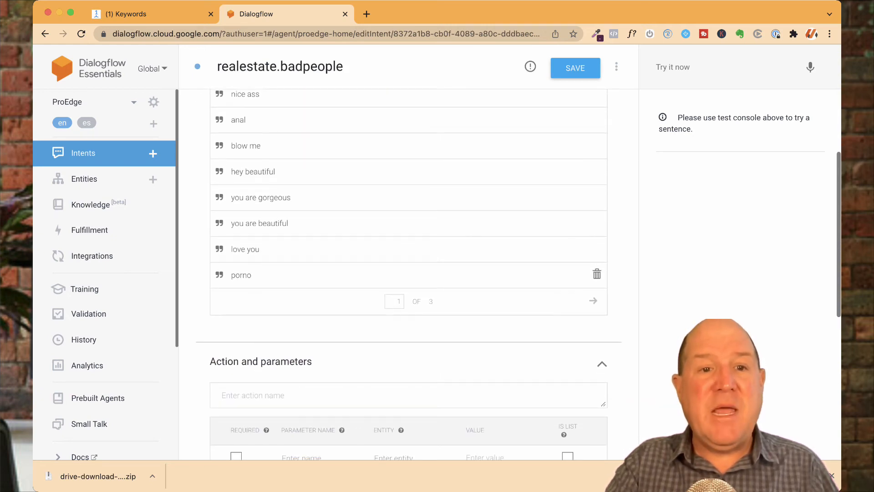
pyautogui.scroll(-3)
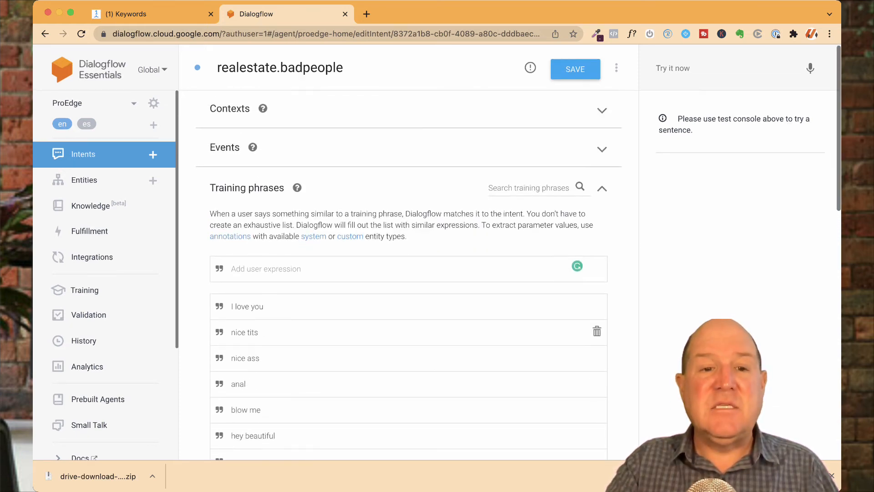
pyautogui.scroll(-3)
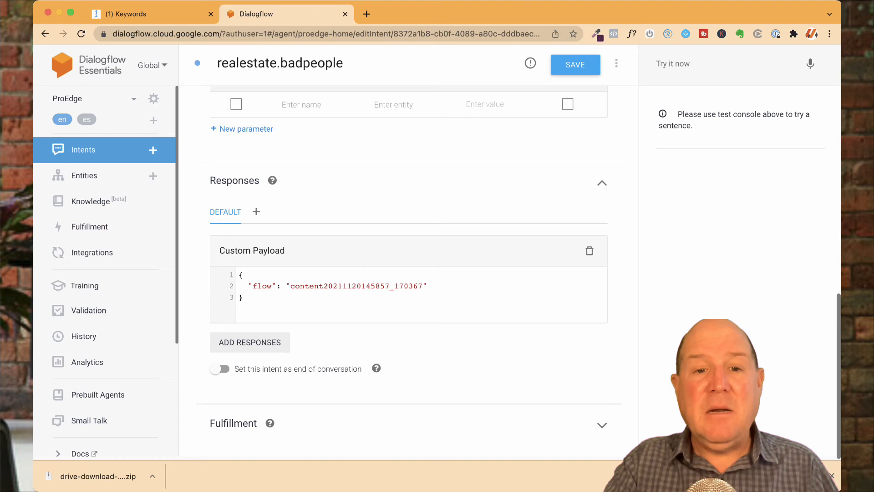
pyautogui.doubleClick(357, 286)
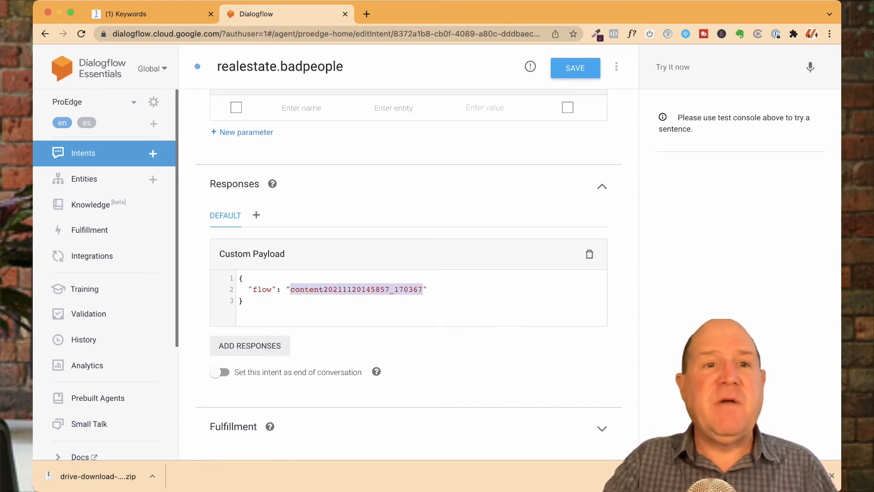
pyautogui.click(151, 14)
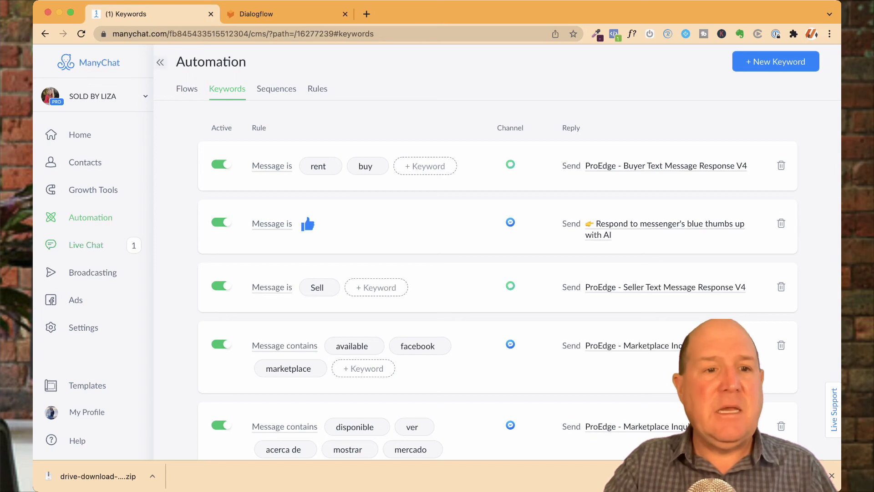
# Open the ProEdge - Bad People flow from the AI Responses folder.
pyautogui.click(187, 89)
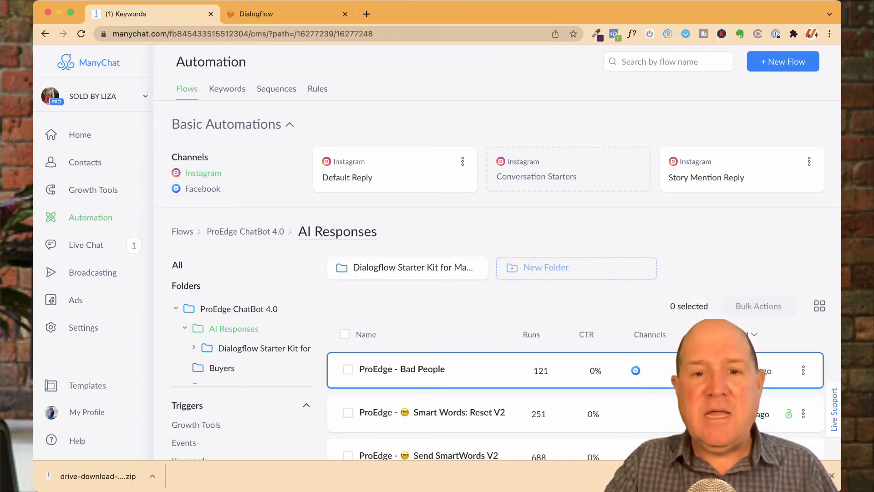
pyautogui.click(400, 369)
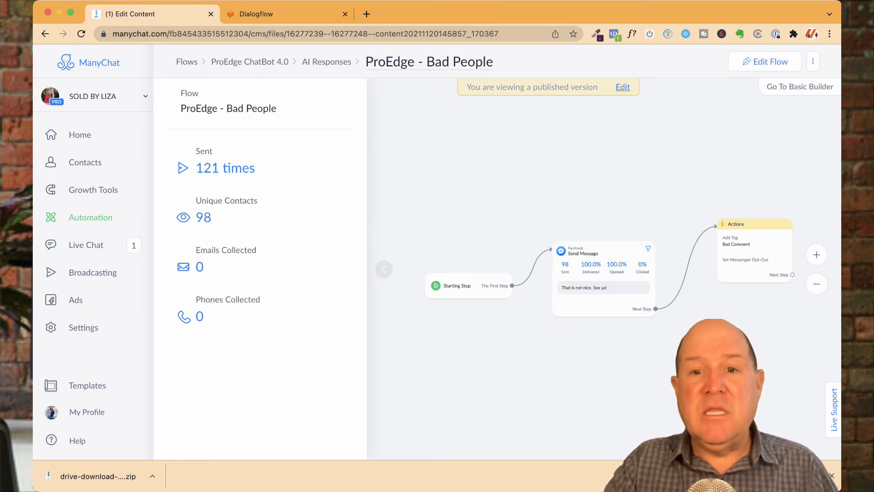